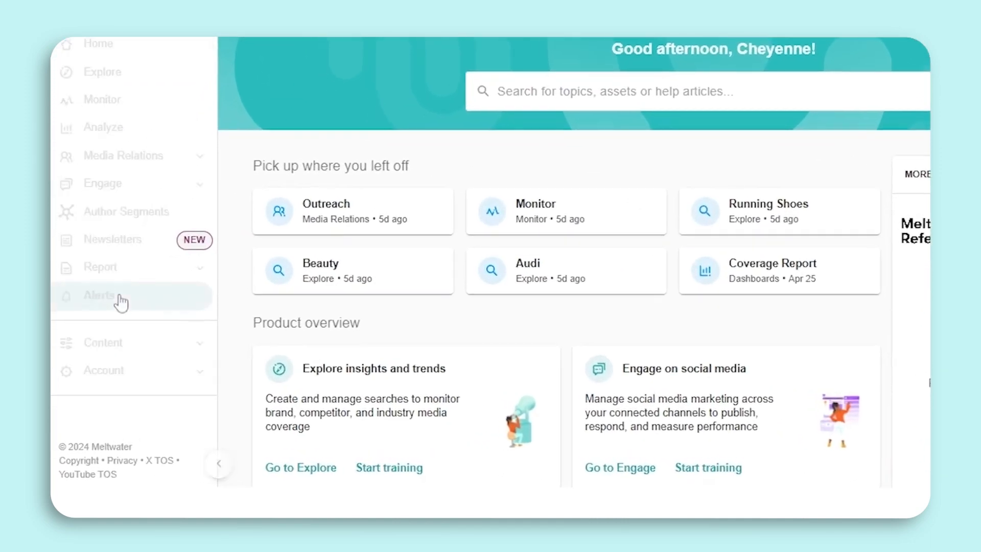
- Go to the Alerts area to begin a new Spike Detection alert
{"action": "left_click", "coordinate": [118, 295]}
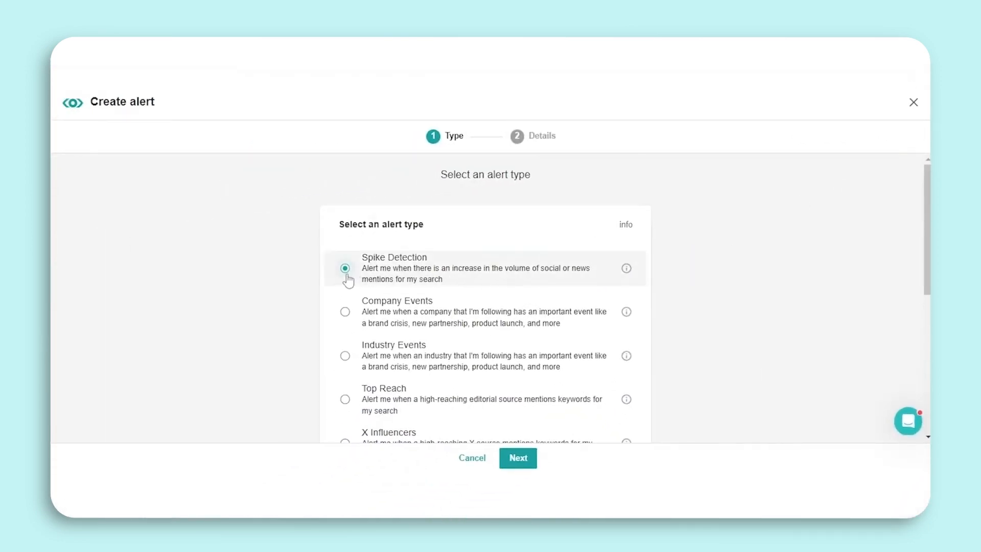
- Proceed to alert details and add the saved Audi search from the Select searches dialog
{"action": "left_click", "coordinate": [517, 458]}
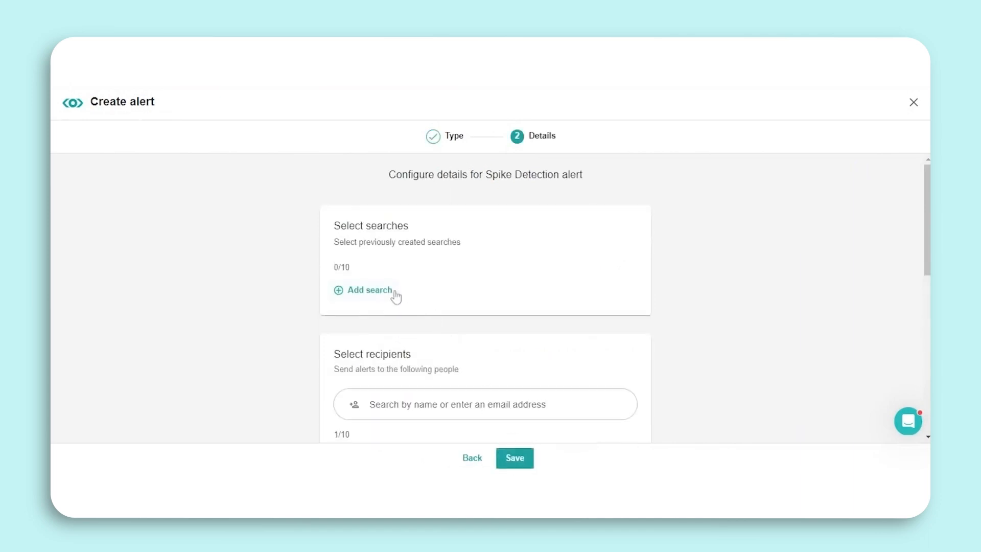
{"action": "left_click", "coordinate": [368, 289]}
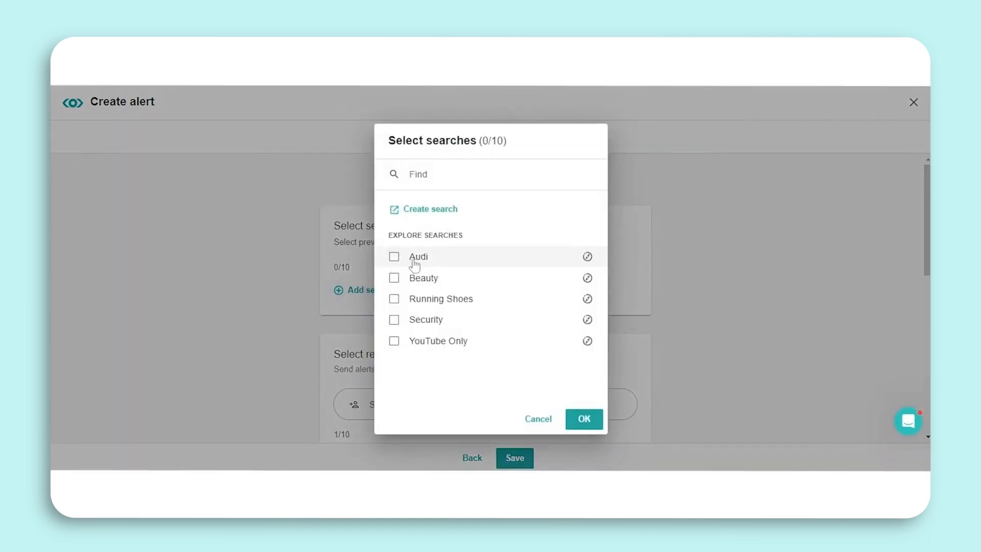
{"action": "left_click", "coordinate": [395, 257]}
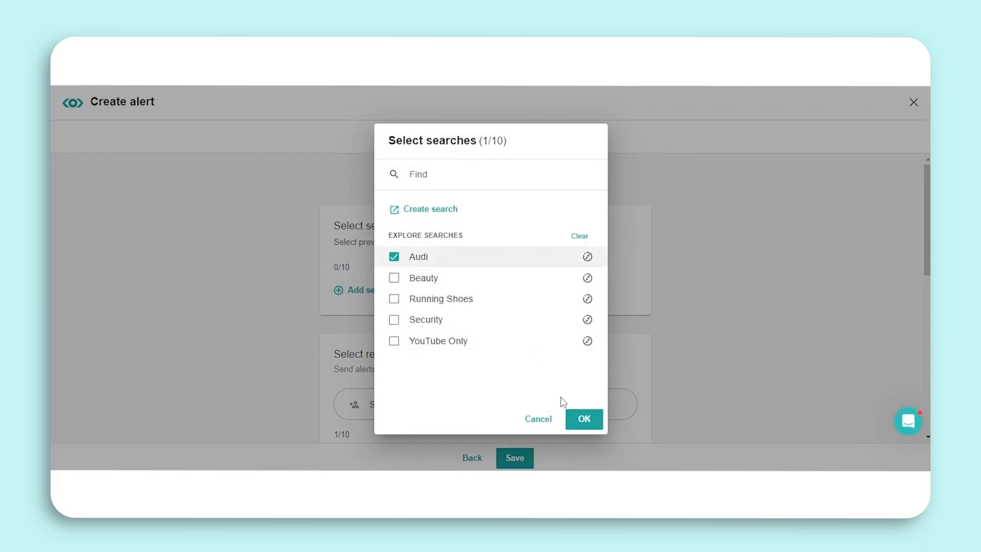
{"action": "left_click", "coordinate": [583, 419]}
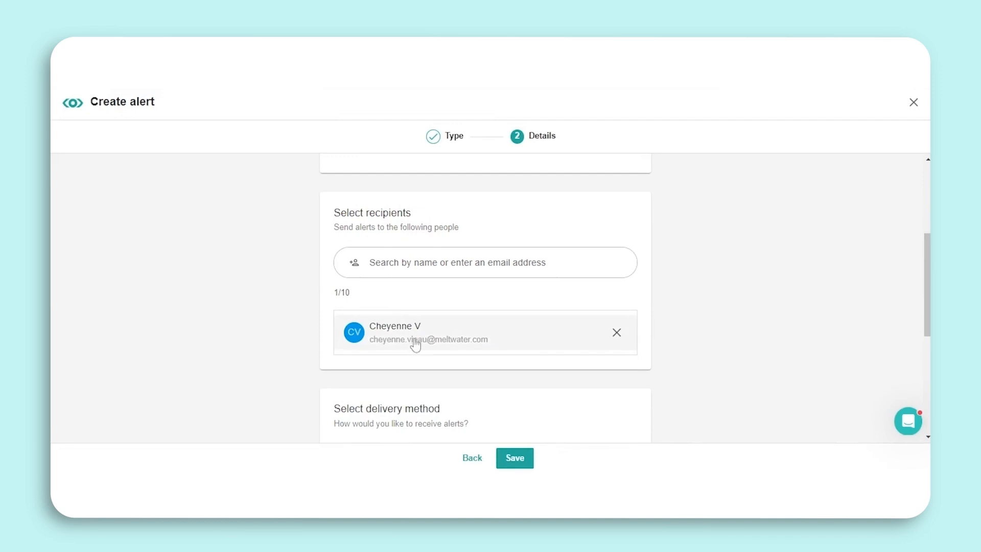
- Choose Email as the delivery method and save the Audi spike alert as active
{"action": "left_click", "coordinate": [484, 263]}
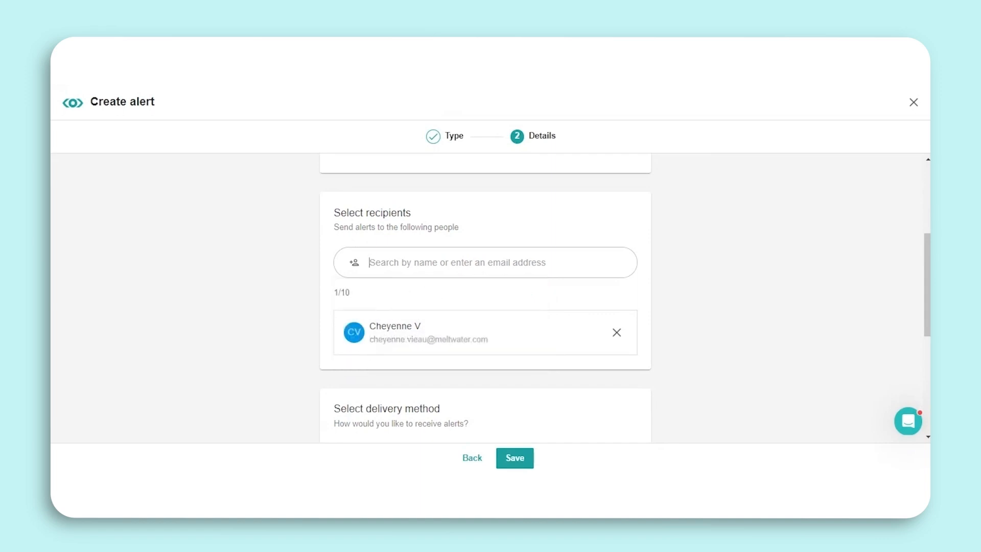
{"action": "scroll", "scroll_direction": "down", "scroll_amount": 3}
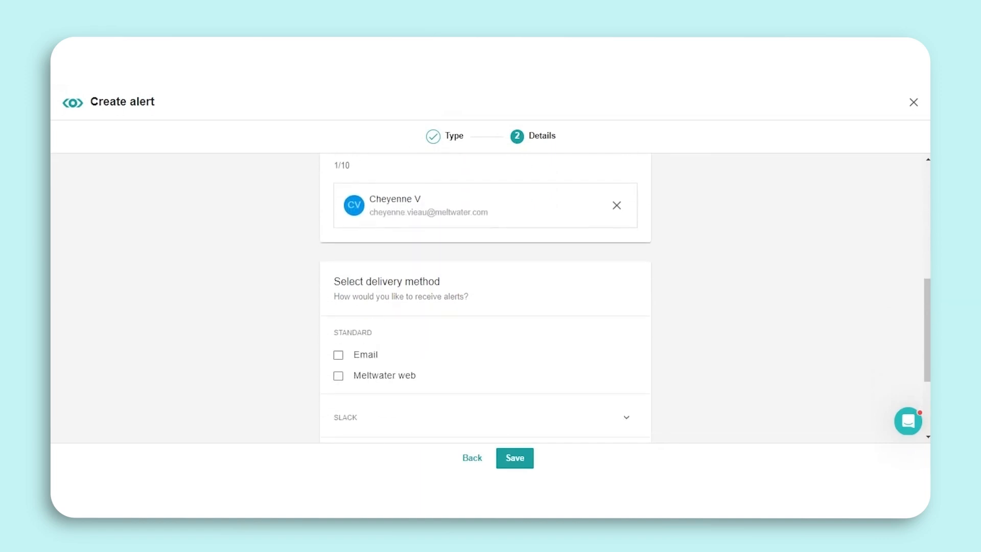
{"action": "scroll", "scroll_direction": "down", "scroll_amount": 3}
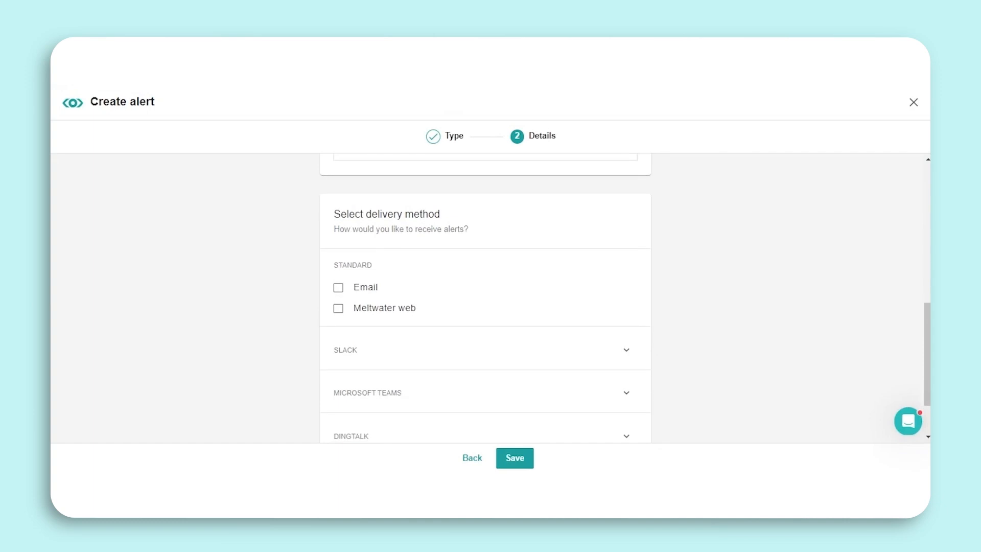
{"action": "scroll", "scroll_direction": "down", "scroll_amount": 3}
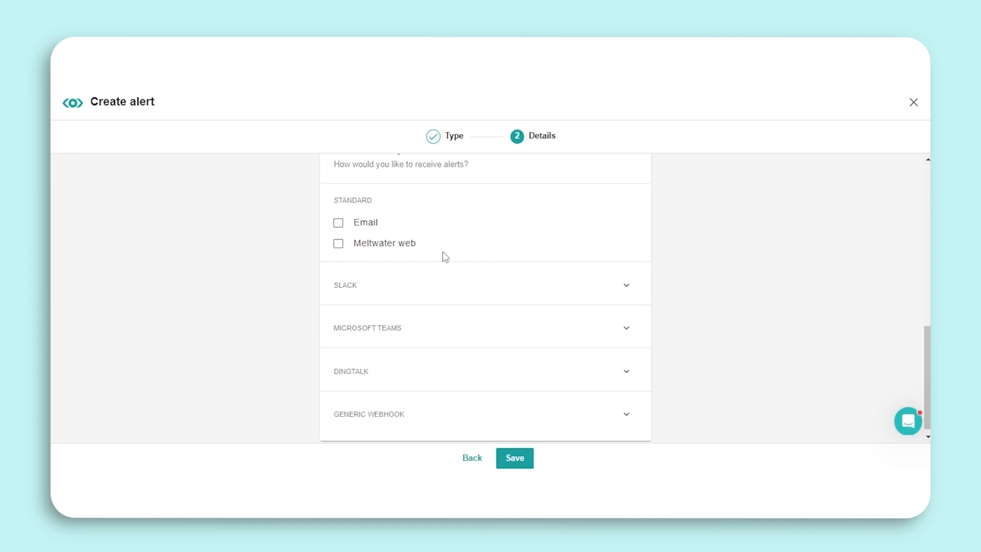
{"action": "mouse_move", "coordinate": [441, 295]}
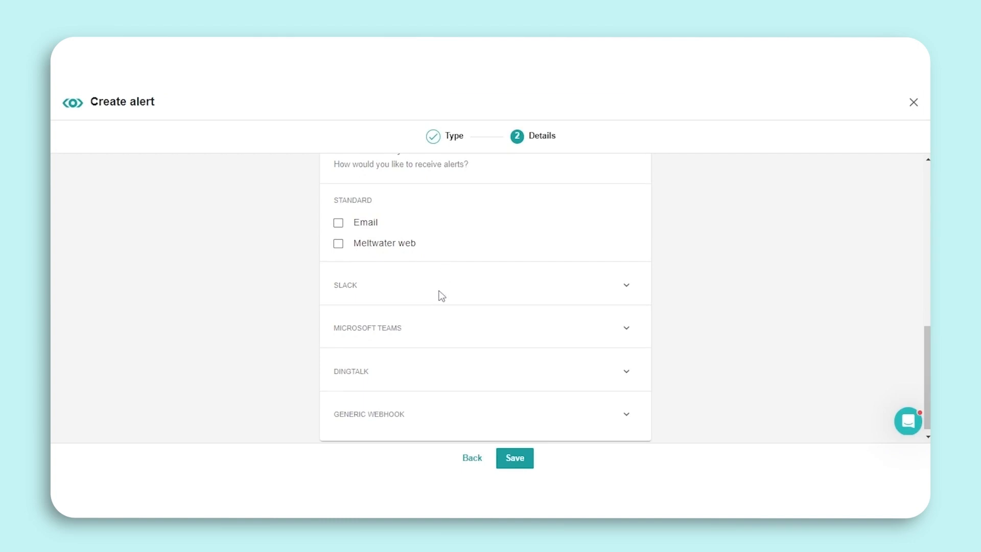
{"action": "mouse_move", "coordinate": [452, 406]}
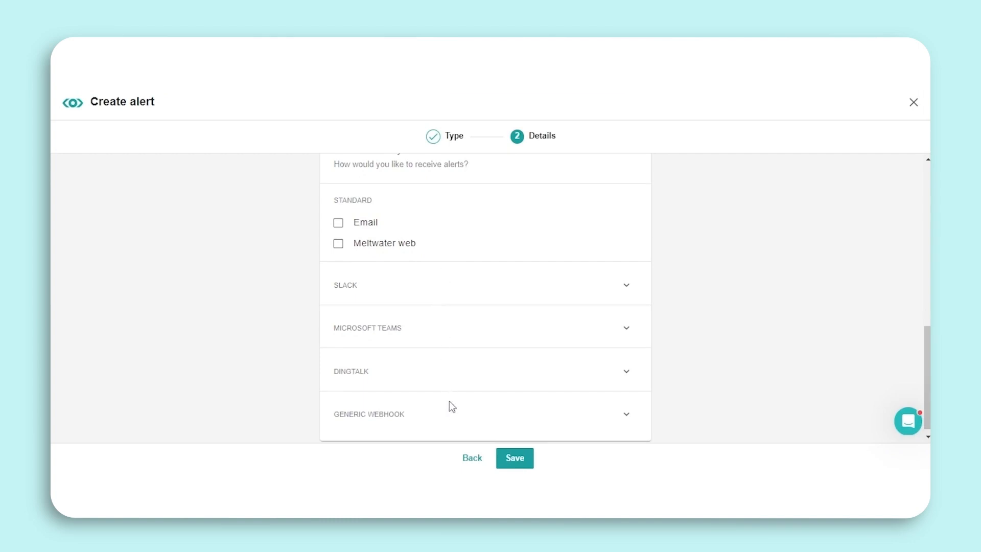
{"action": "mouse_move", "coordinate": [457, 418]}
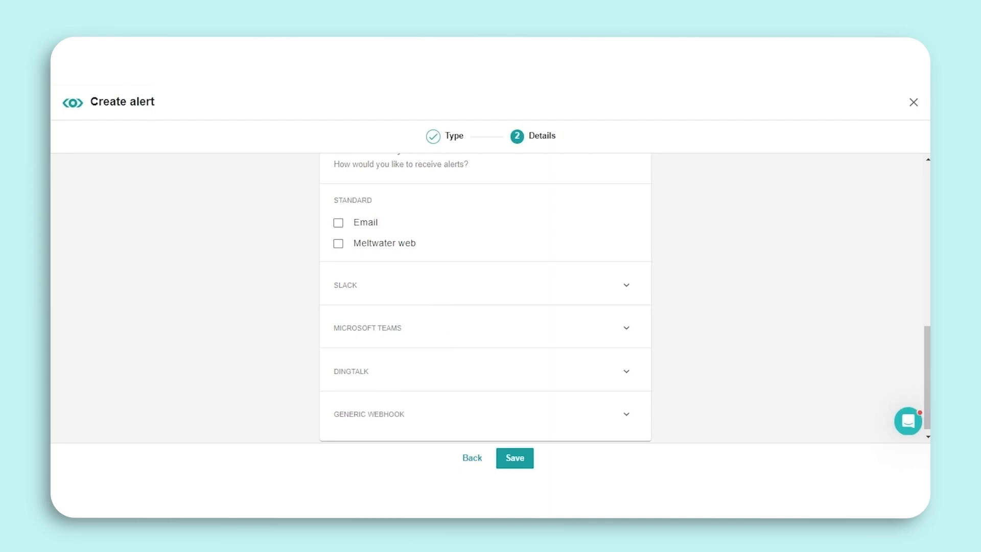
{"action": "left_click", "coordinate": [338, 222]}
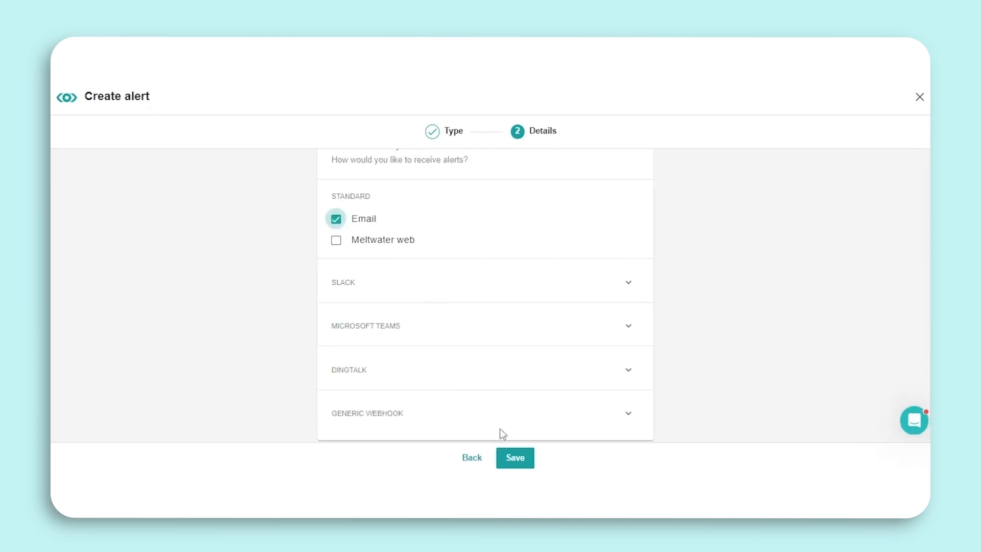
{"action": "left_click", "coordinate": [514, 458]}
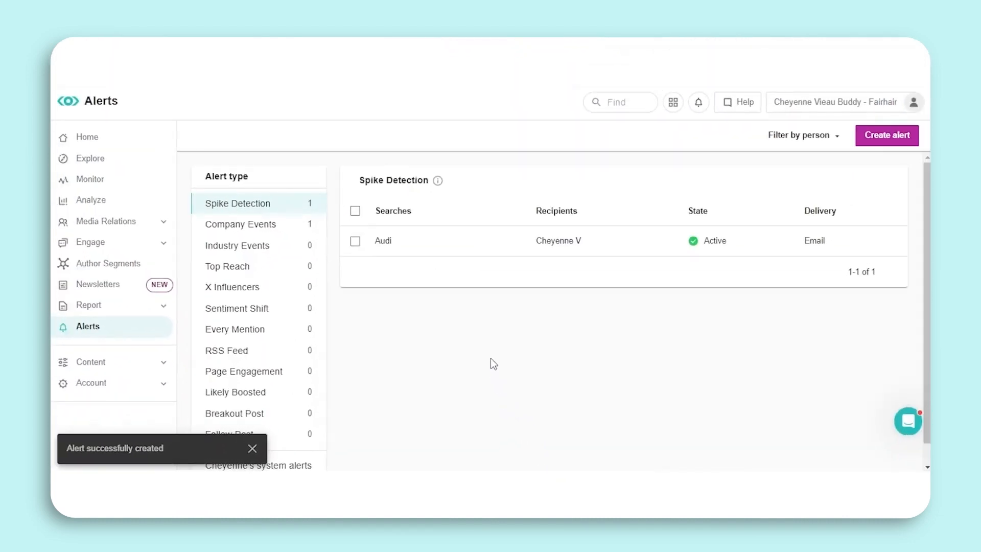
- Dismiss the success toast and view the Every Mention alert type overview
{"action": "left_click", "coordinate": [252, 449]}
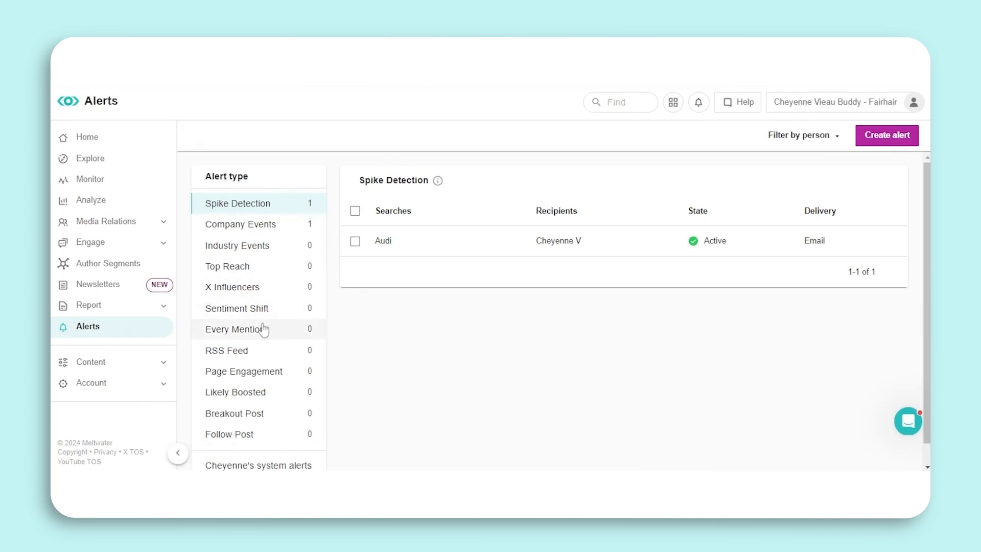
{"action": "left_click", "coordinate": [236, 329]}
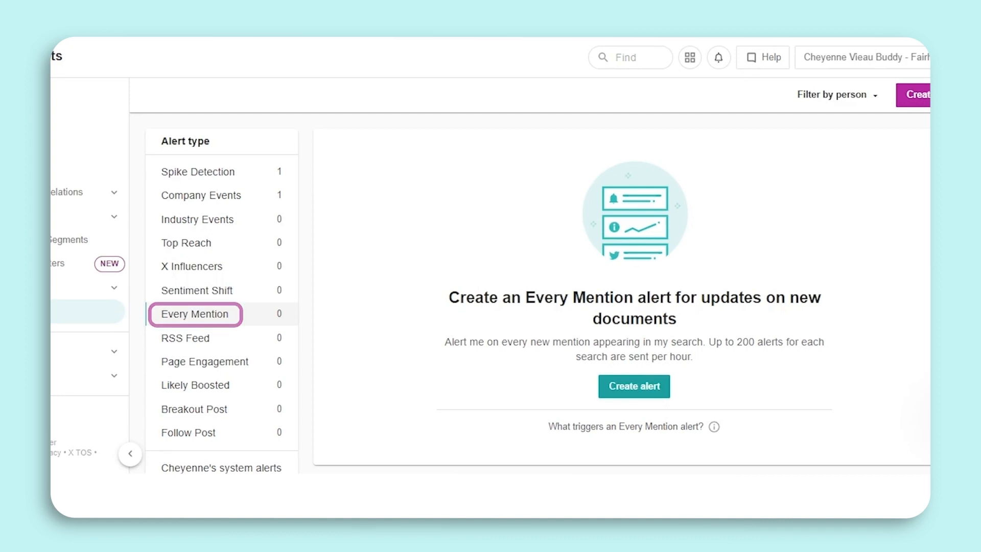
- Review the Top Reach description, then the X Influencers alert type
{"action": "left_click", "coordinate": [185, 244]}
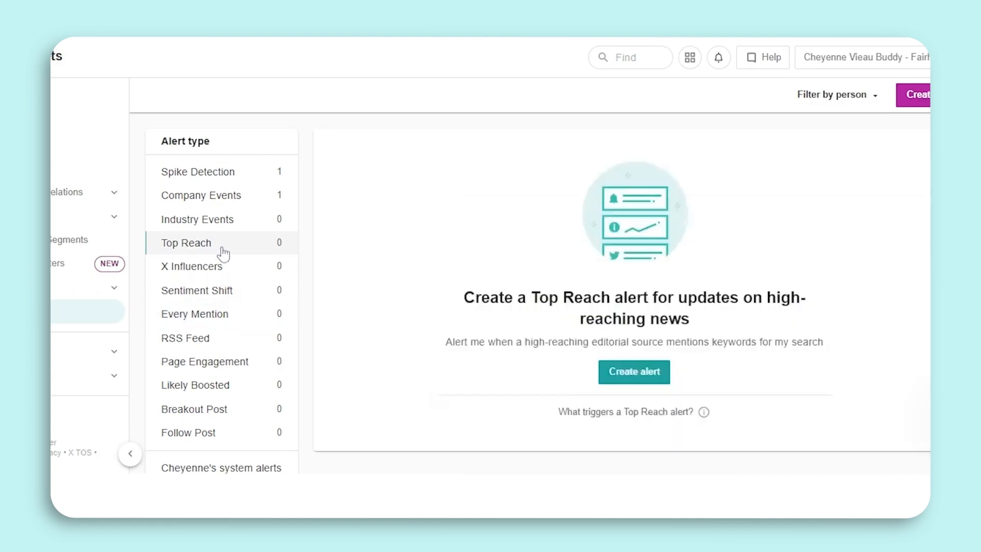
{"action": "left_click", "coordinate": [186, 243]}
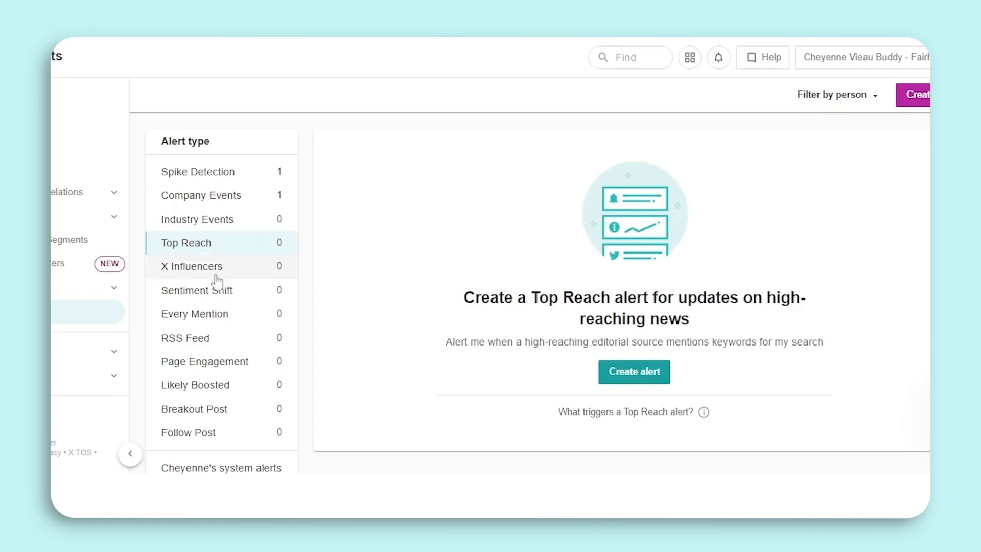
{"action": "left_click", "coordinate": [191, 266]}
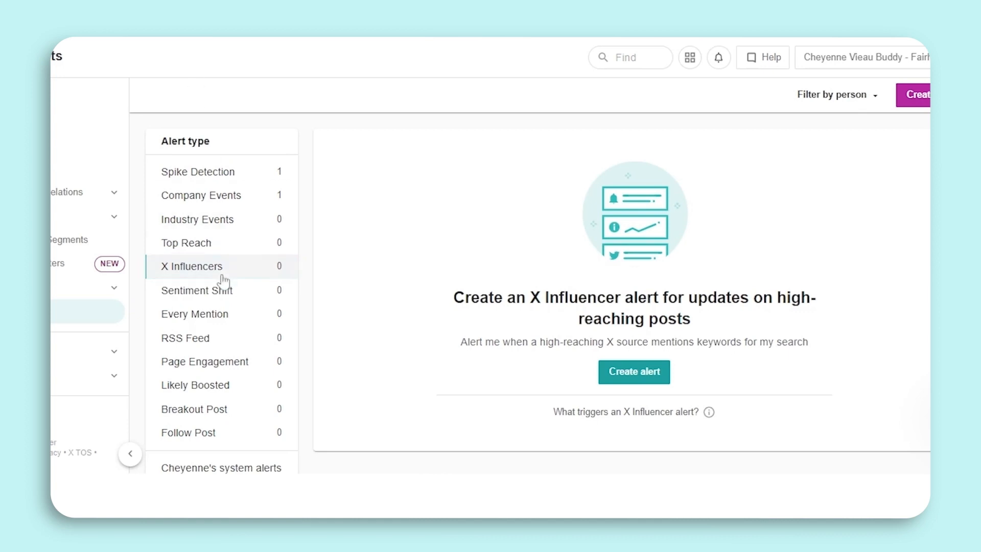
- Review the Sentiment Shift alert type, then start creating a new Company Events alert
{"action": "left_click", "coordinate": [197, 289]}
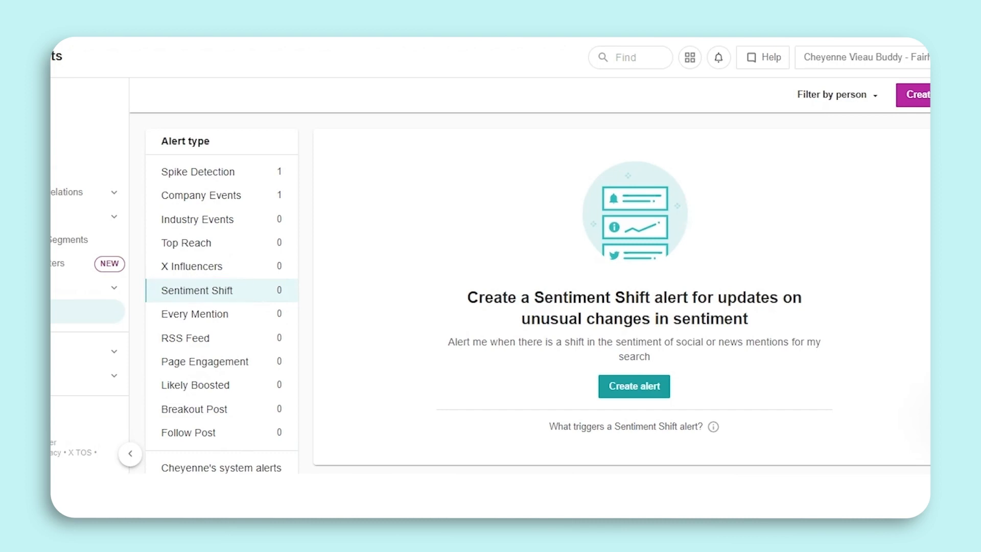
{"action": "left_click", "coordinate": [201, 195]}
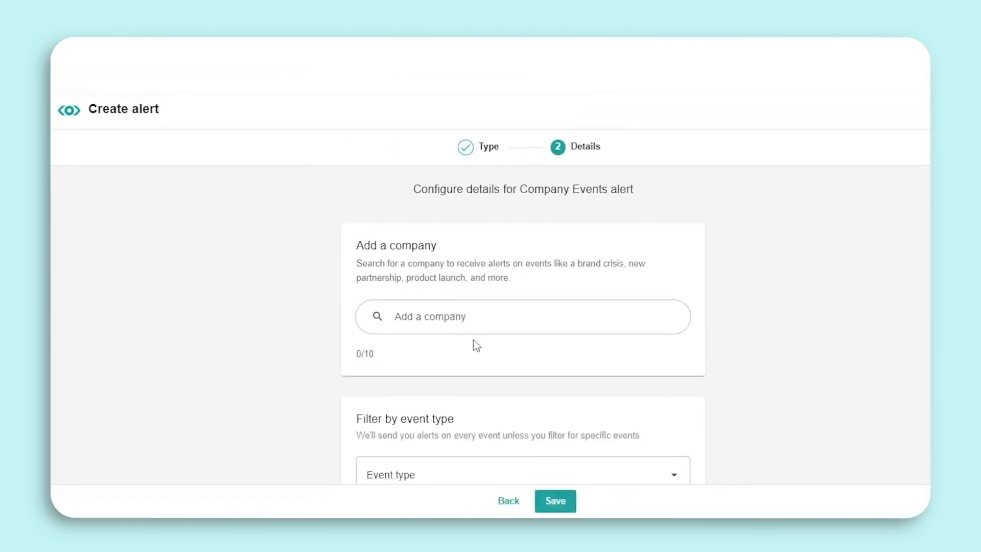
- Follow Adidas as the company, keep email delivery, and save the Company Events alert
{"action": "type", "text": "Ad"}
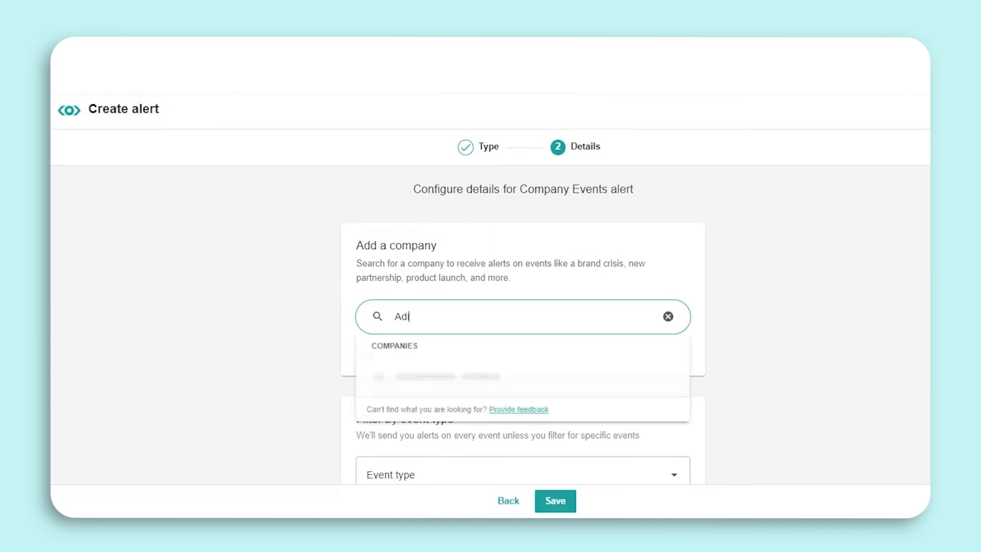
{"action": "left_click", "coordinate": [425, 376]}
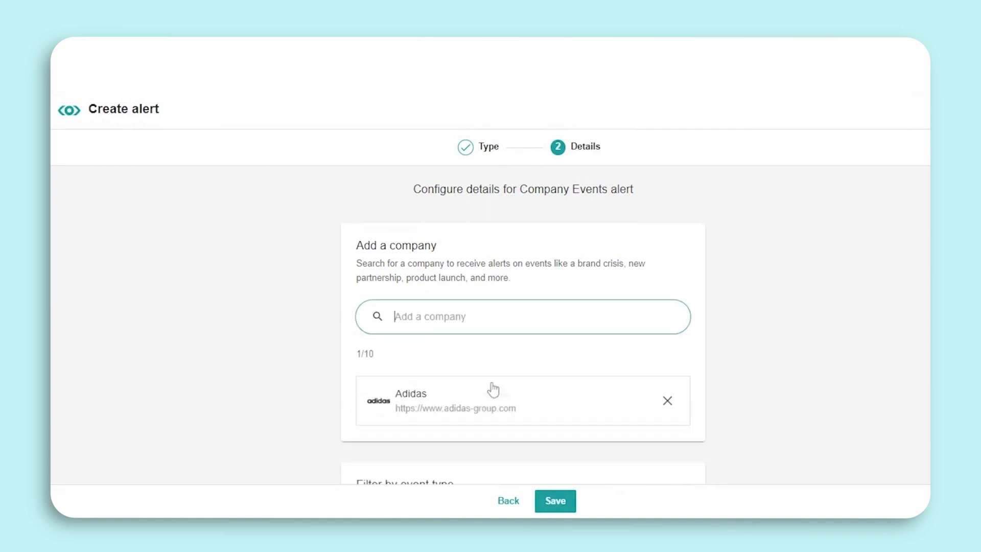
{"action": "scroll", "scroll_direction": "down", "scroll_amount": 3}
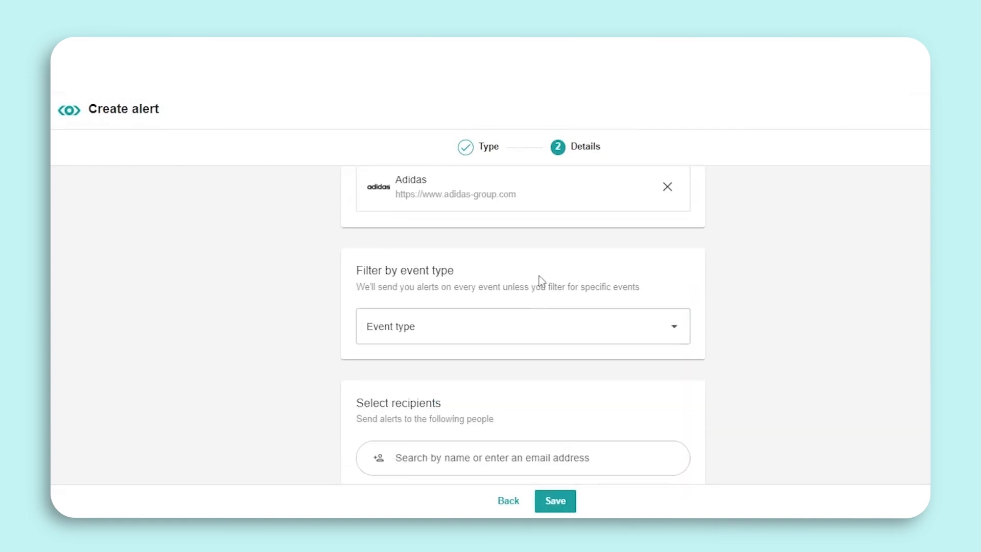
{"action": "left_click", "coordinate": [522, 326]}
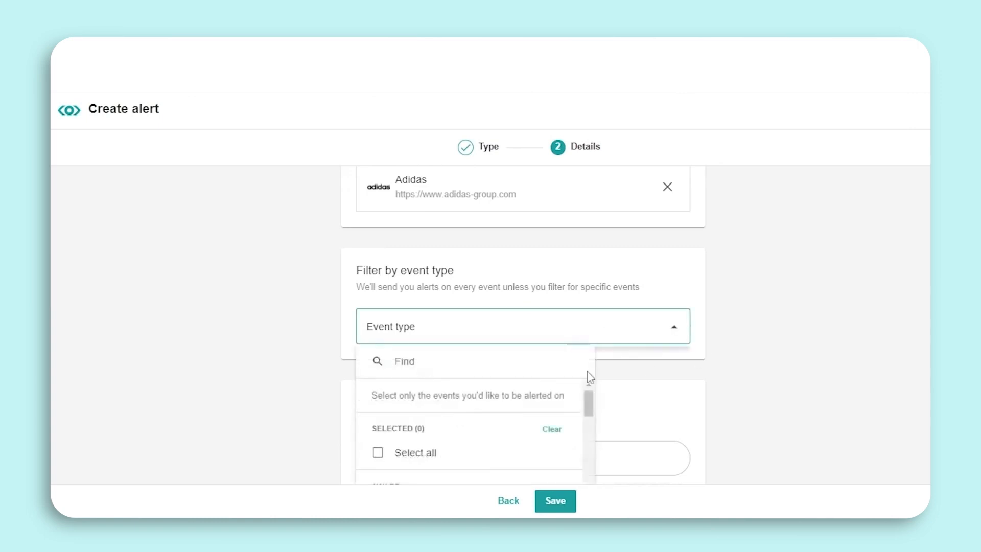
{"action": "scroll", "scroll_direction": "down", "scroll_amount": 3}
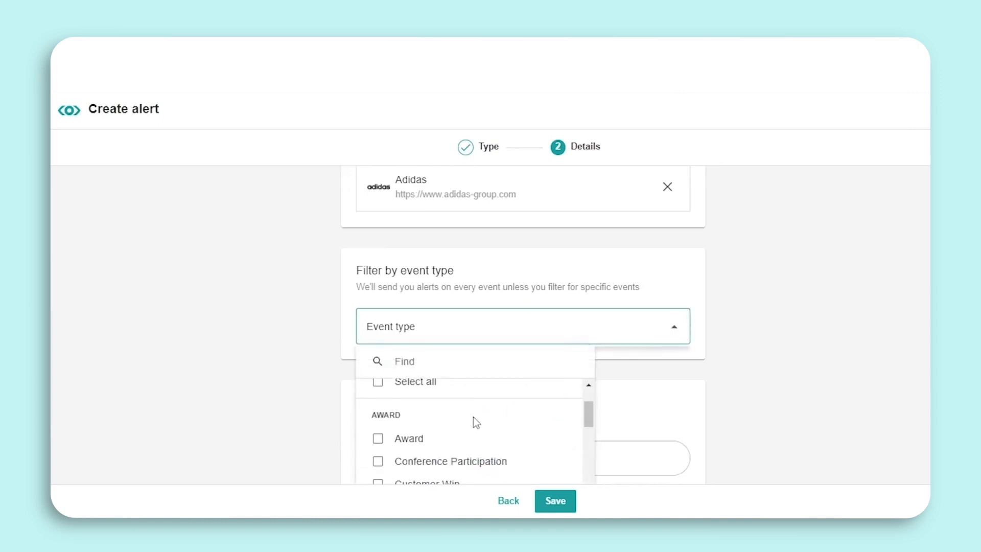
{"action": "scroll", "scroll_direction": "down", "scroll_amount": 3}
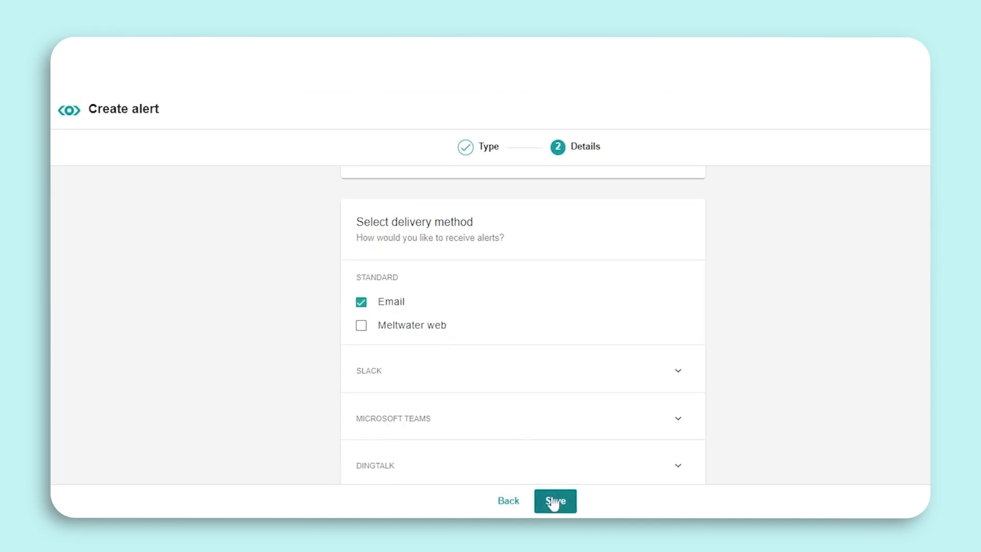
{"action": "left_click", "coordinate": [554, 501]}
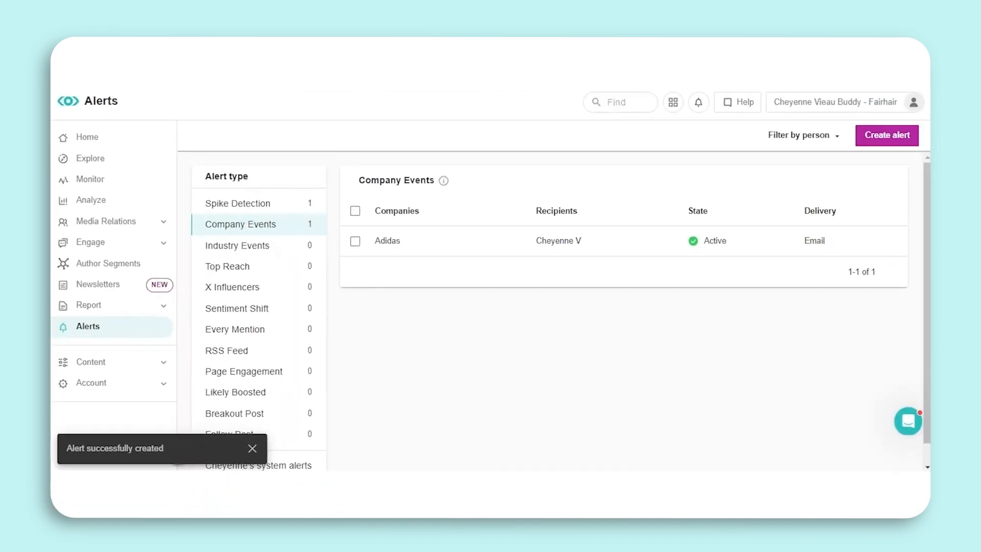